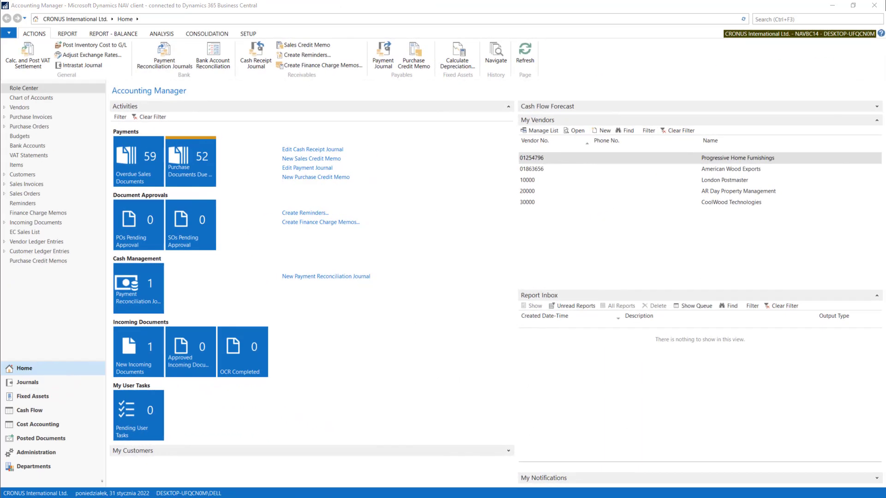
pyautogui.moveTo(164, 56)
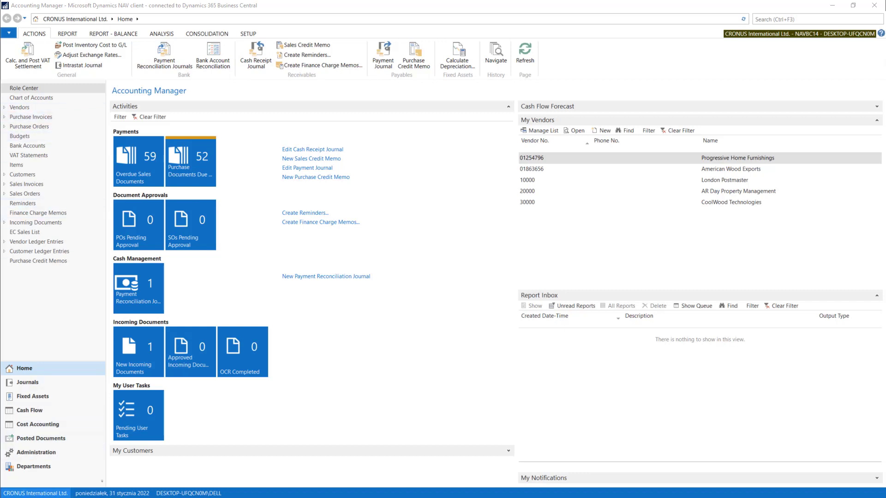
pyautogui.moveTo(32, 136)
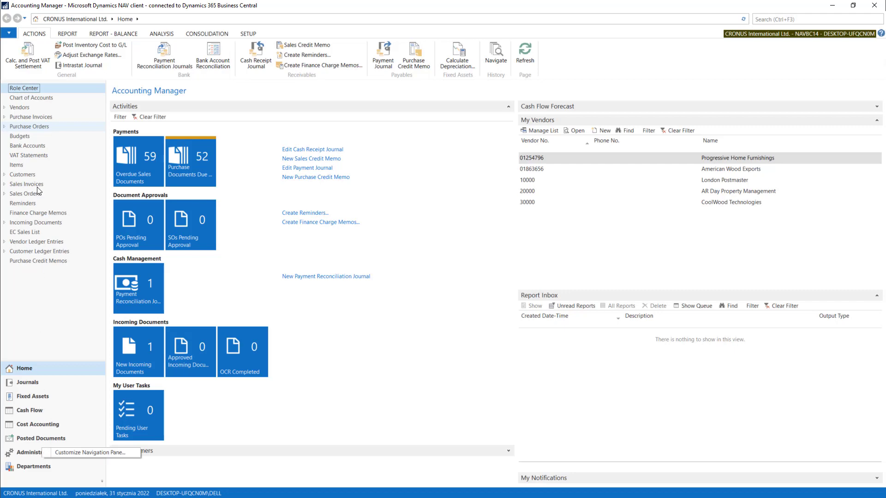
# - Open Customize Navigation Pane and review the Cost Accounting, Departments and Fixed Assets lists
pyautogui.rightClick(27, 194)
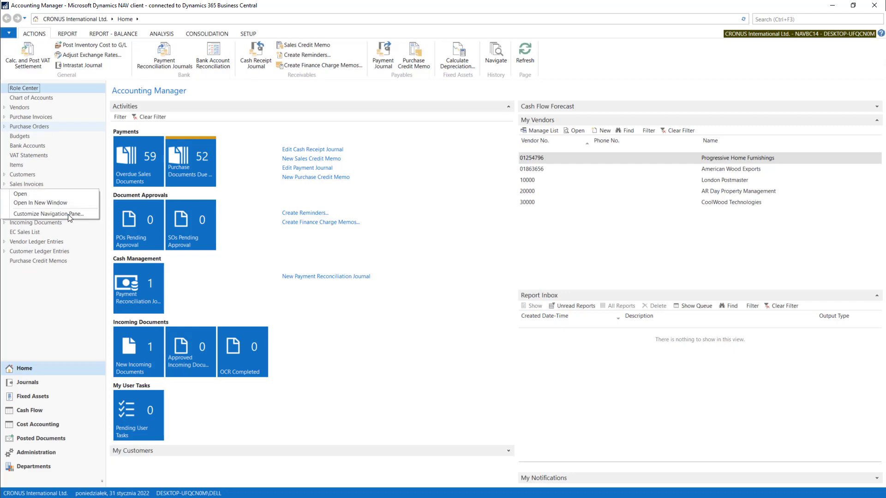
pyautogui.click(49, 214)
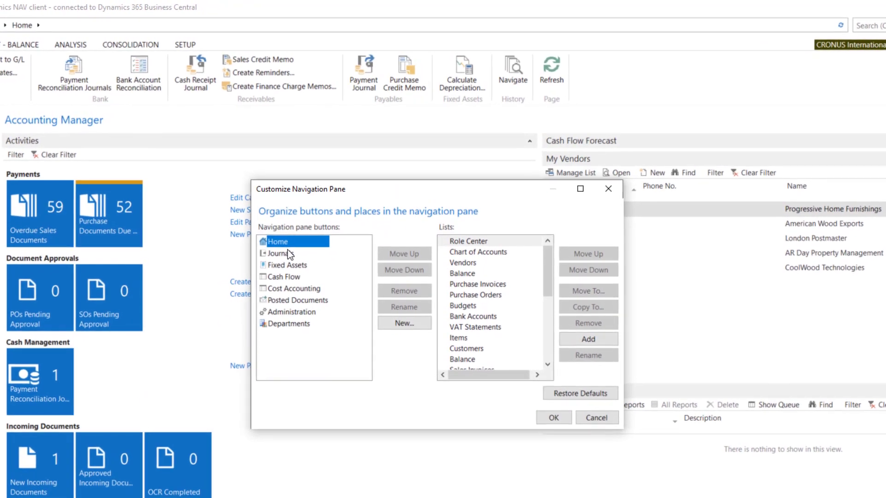
pyautogui.click(294, 288)
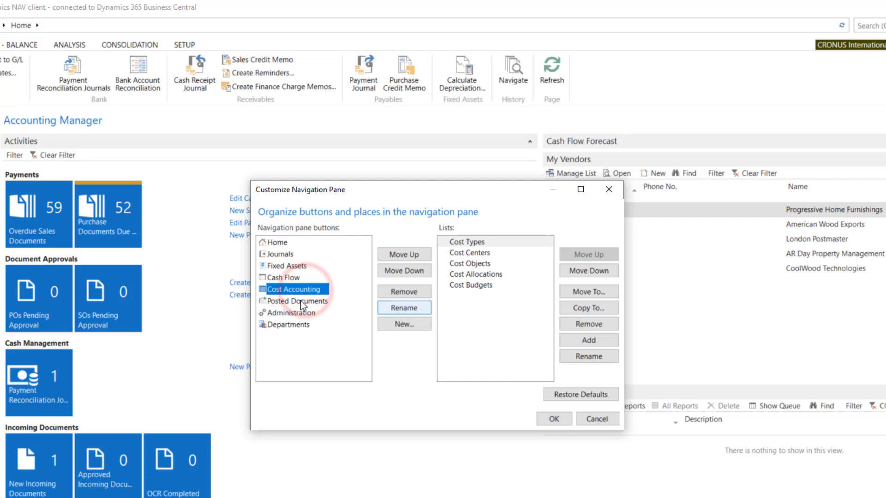
pyautogui.click(288, 324)
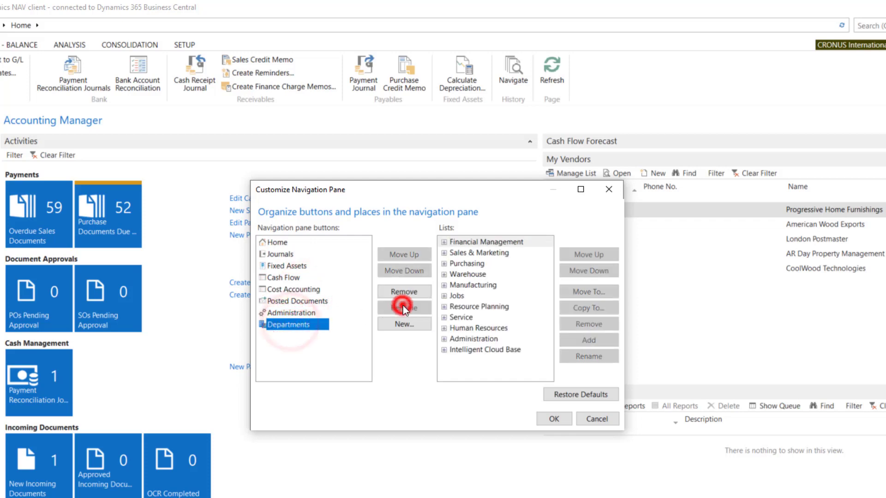
pyautogui.click(285, 266)
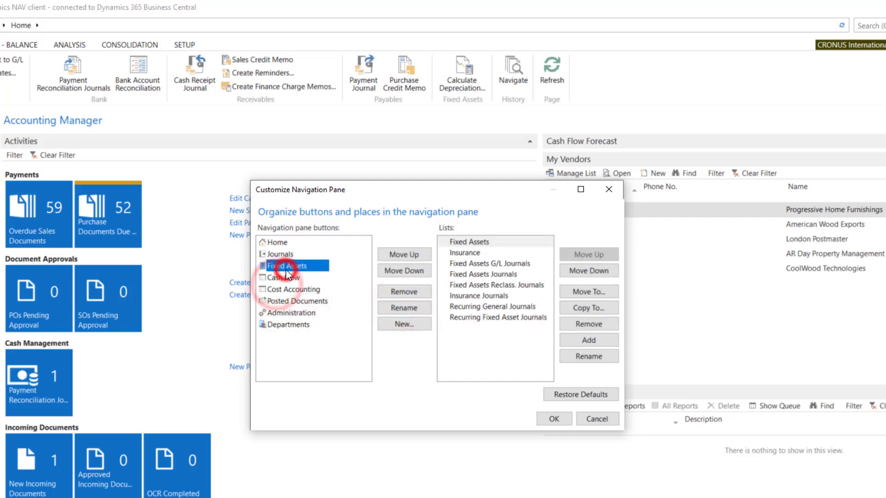
pyautogui.moveTo(403, 324)
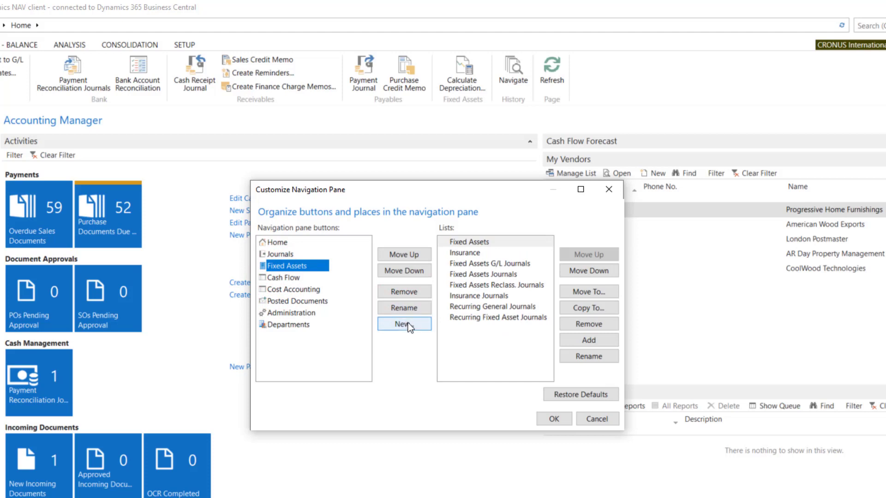
# - Create a new navigation pane button named 'Test' with a chosen icon
pyautogui.click(402, 324)
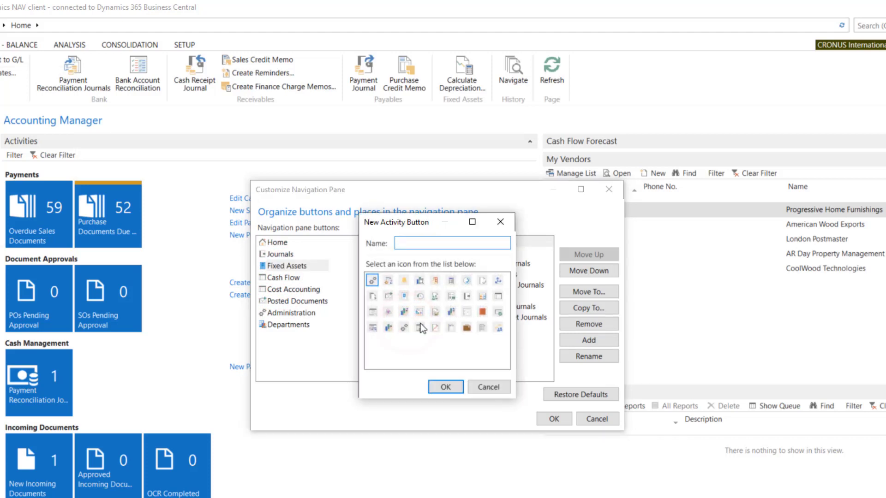
pyautogui.moveTo(525, 333)
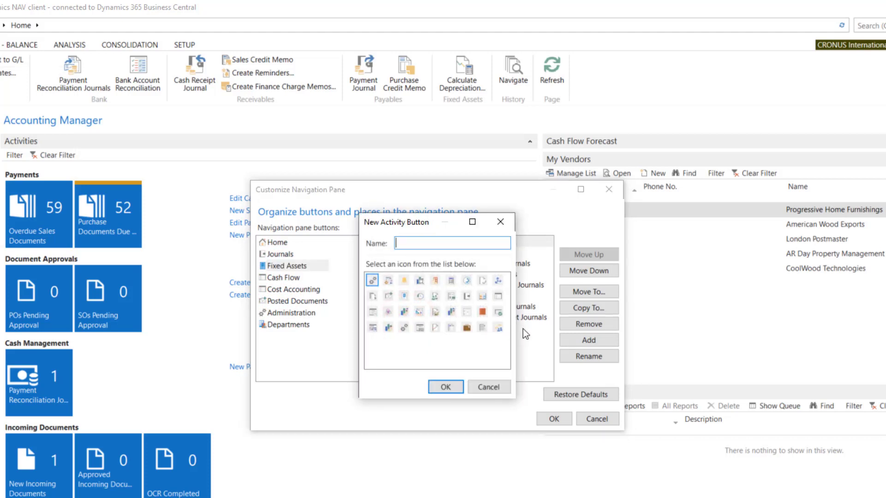
pyautogui.write('Te')
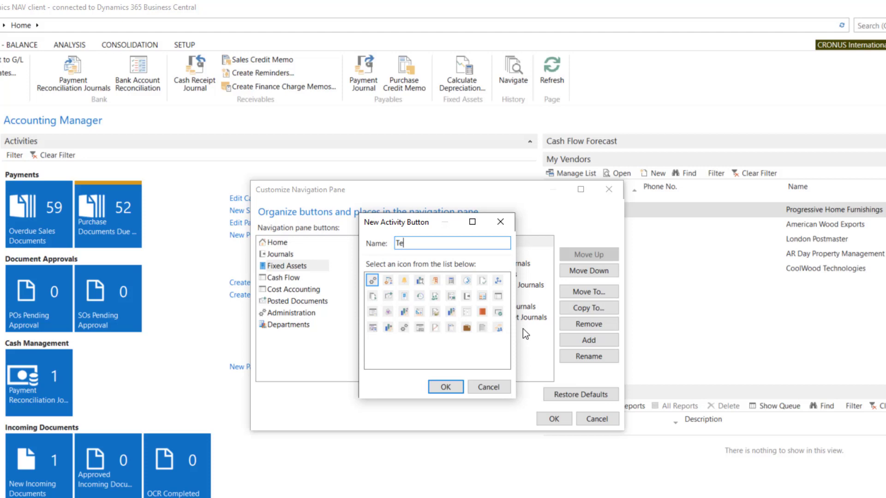
pyautogui.write('st')
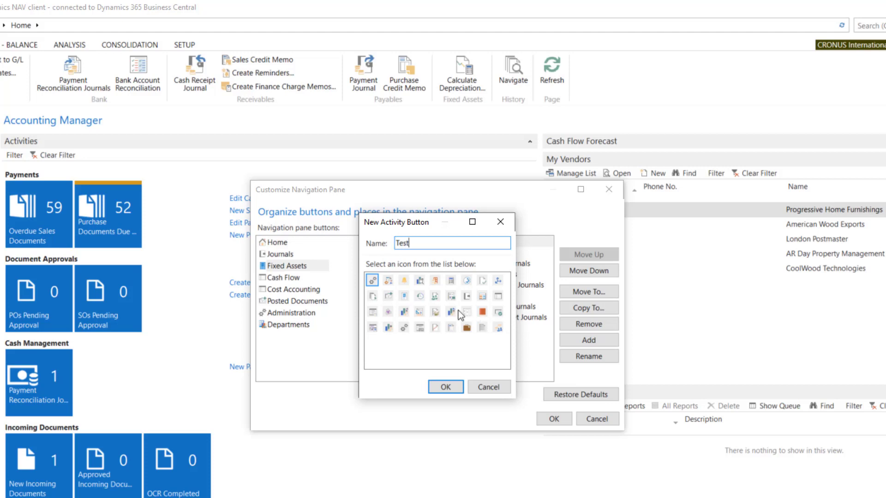
pyautogui.click(451, 311)
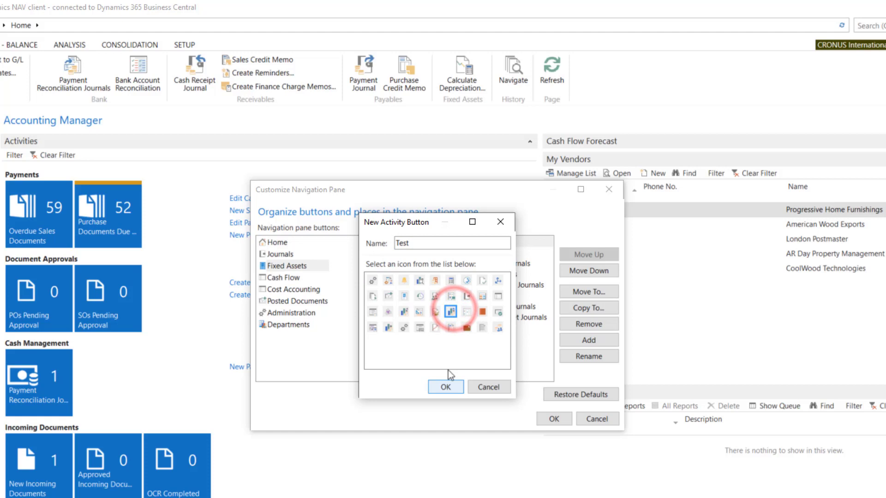
pyautogui.click(445, 387)
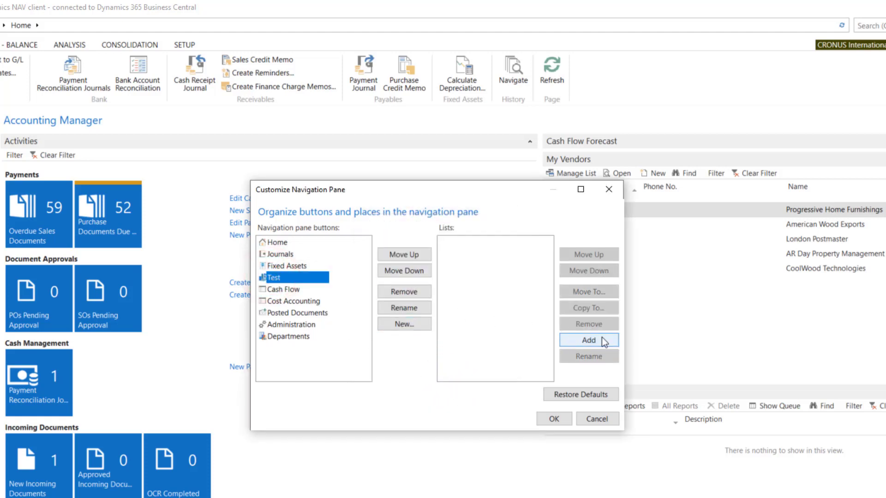
# - Add the Contacts list from Sales & Marketing to the Test button
pyautogui.click(587, 340)
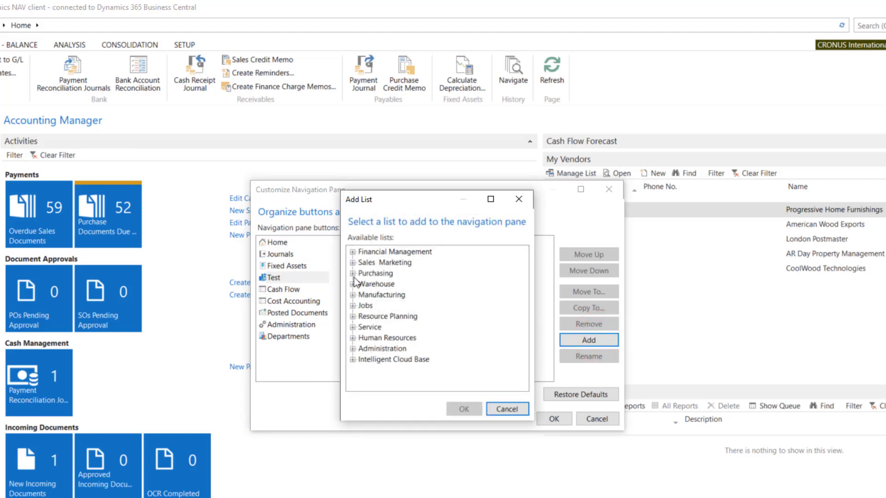
pyautogui.click(352, 262)
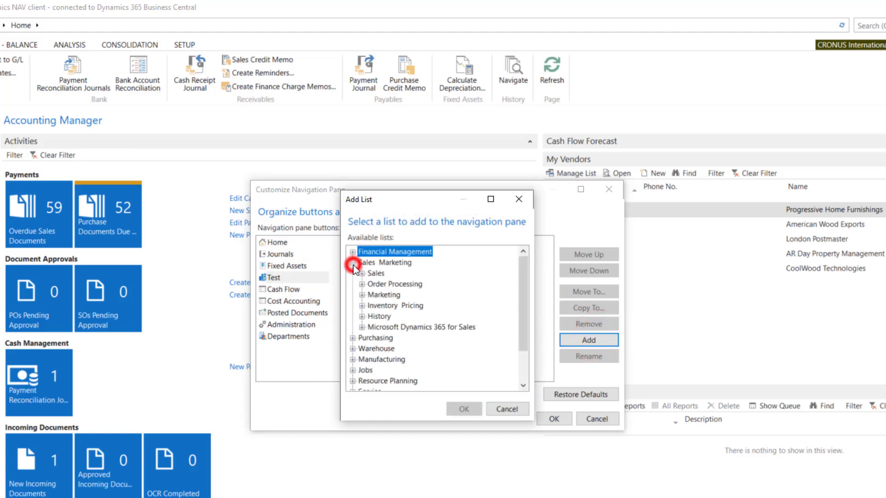
pyautogui.click(352, 267)
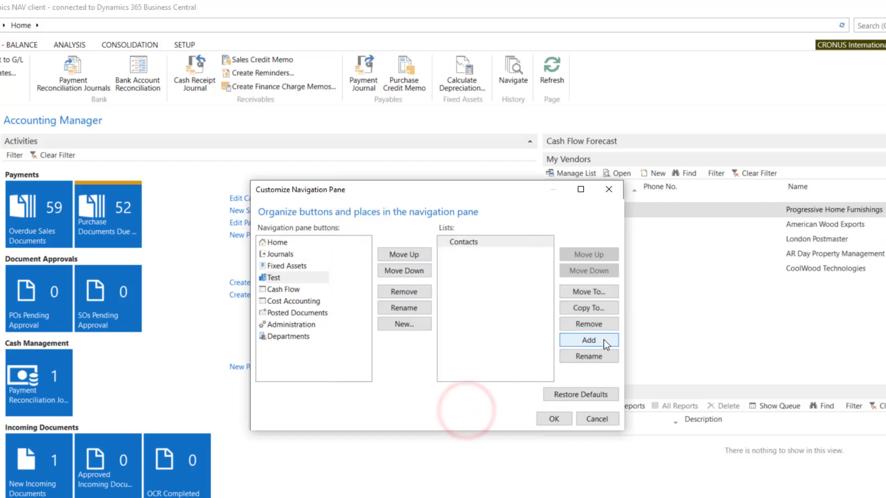
# - Add the Customers list from Sales & Marketing to the Test button
pyautogui.click(588, 340)
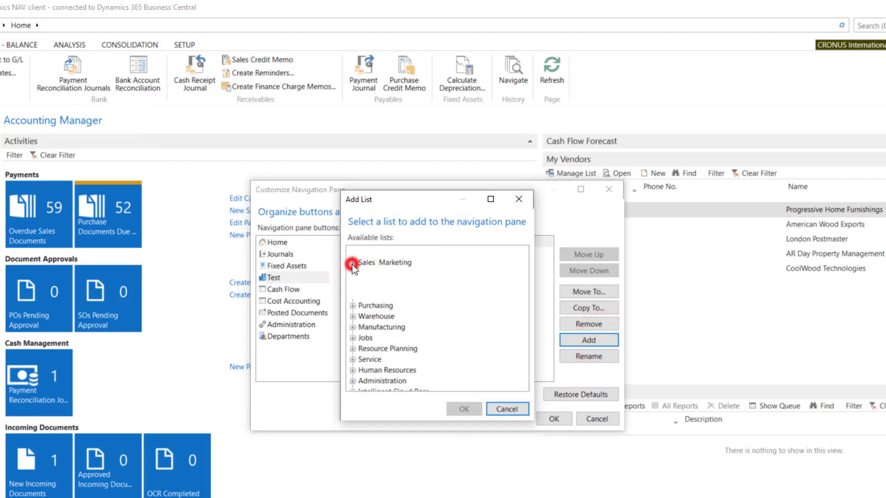
pyautogui.click(352, 262)
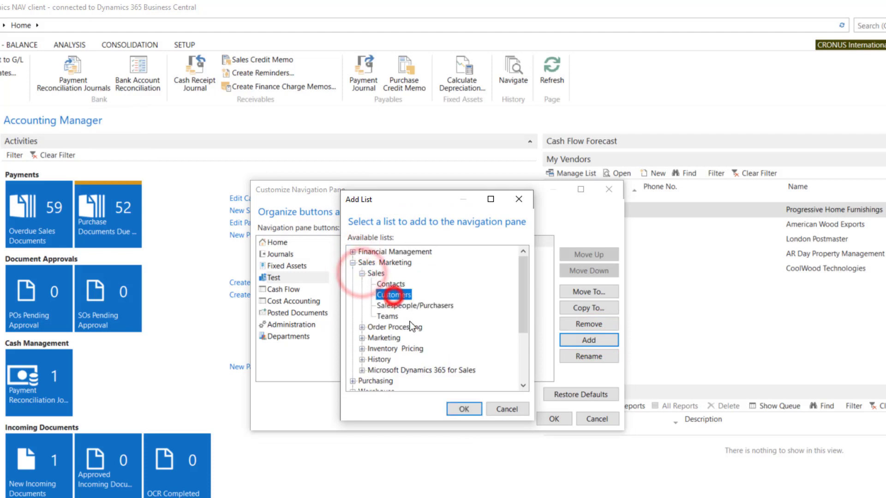
pyautogui.click(462, 408)
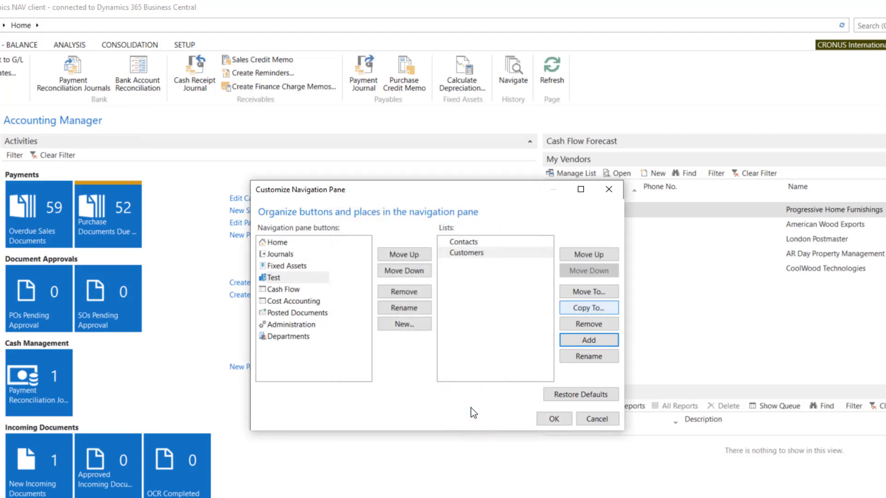
pyautogui.moveTo(554, 419)
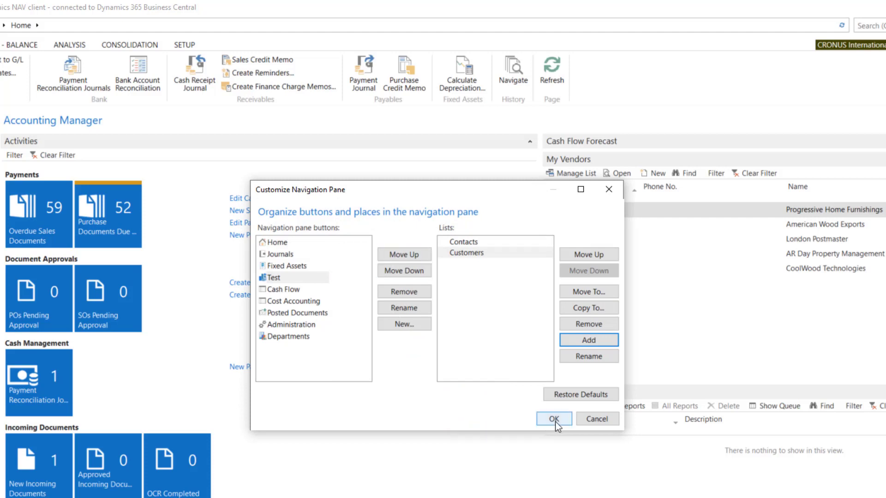
# - Save the navigation pane changes and confirm restarting Dynamics NAV
pyautogui.click(554, 419)
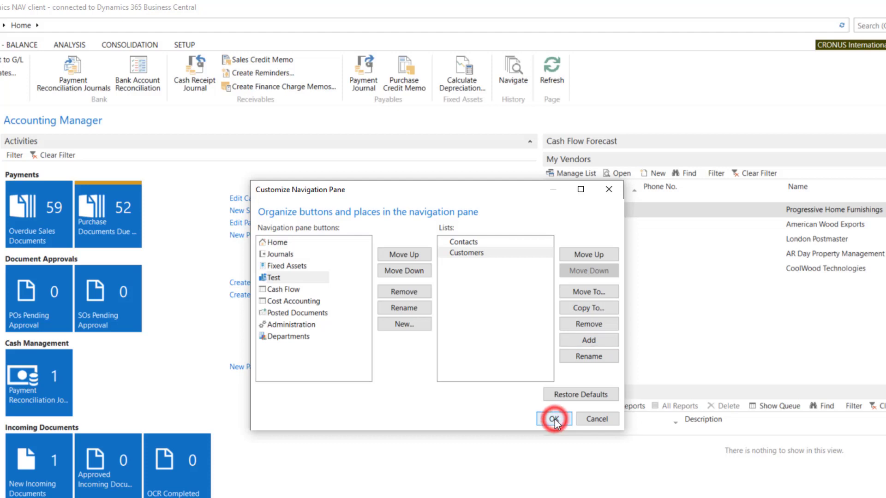
pyautogui.click(554, 418)
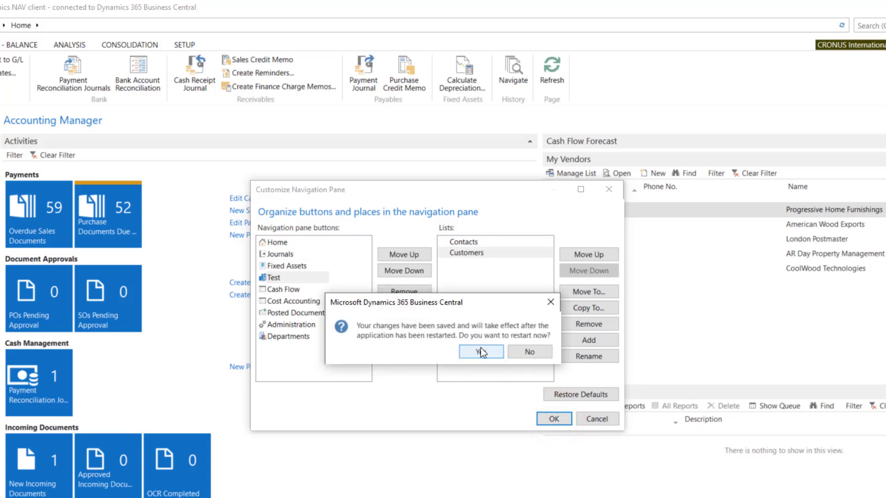
pyautogui.click(479, 352)
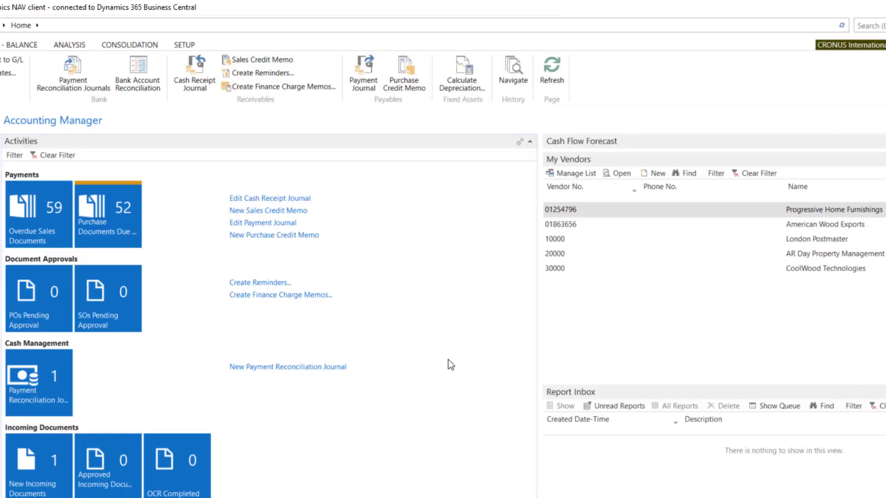